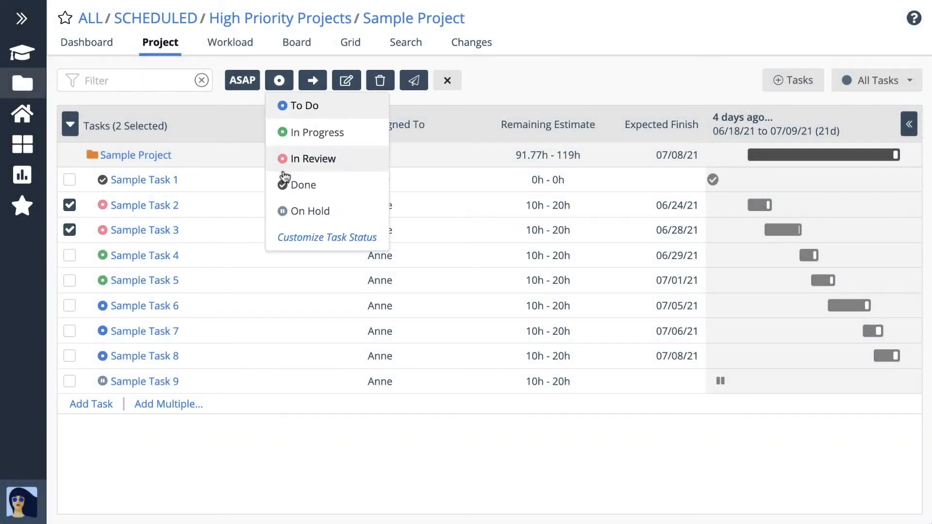
Step: Mark the checked Sample Task 2 and Sample Task 3 as Done
left_click(303, 185)
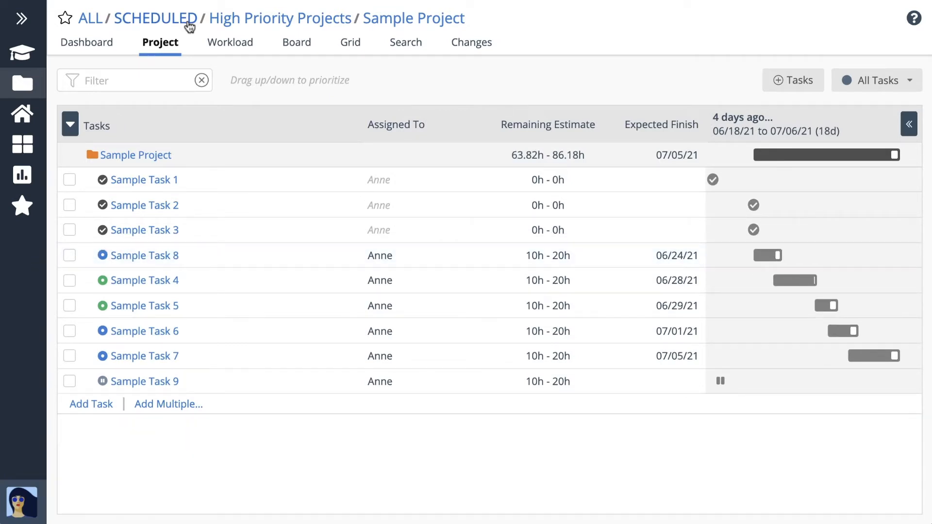
Step: Go up to the SCHEDULED portfolio showing High, Medium and Low Priority Projects
left_click(154, 18)
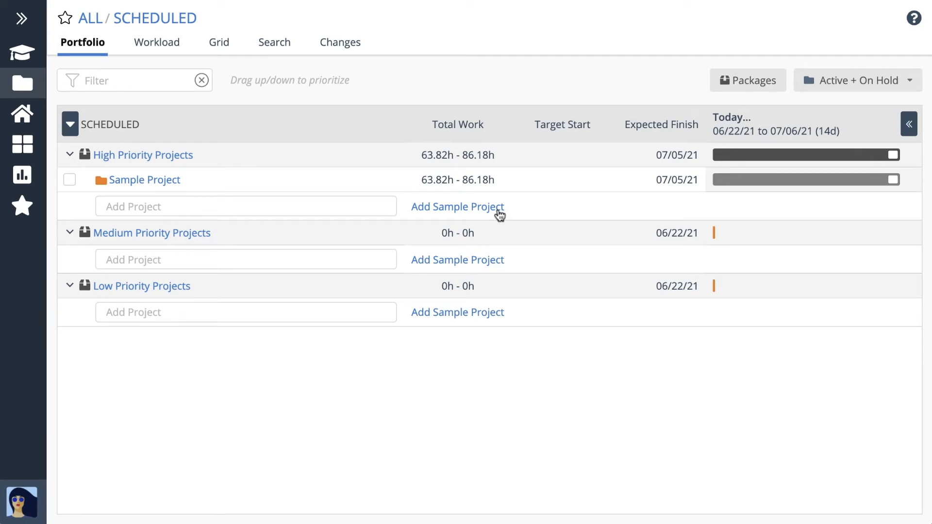
Step: Add another Sample Project under High Priority Projects
left_click(457, 206)
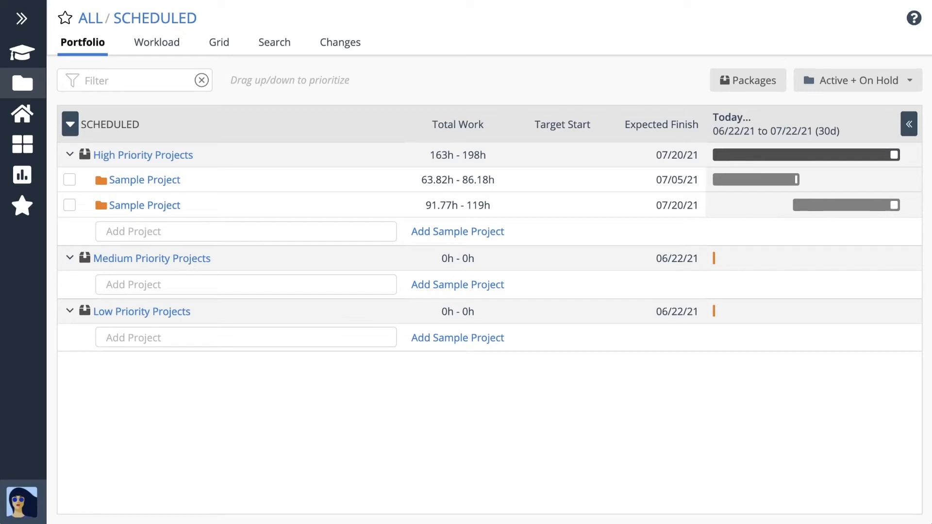
mouse_move(173, 211)
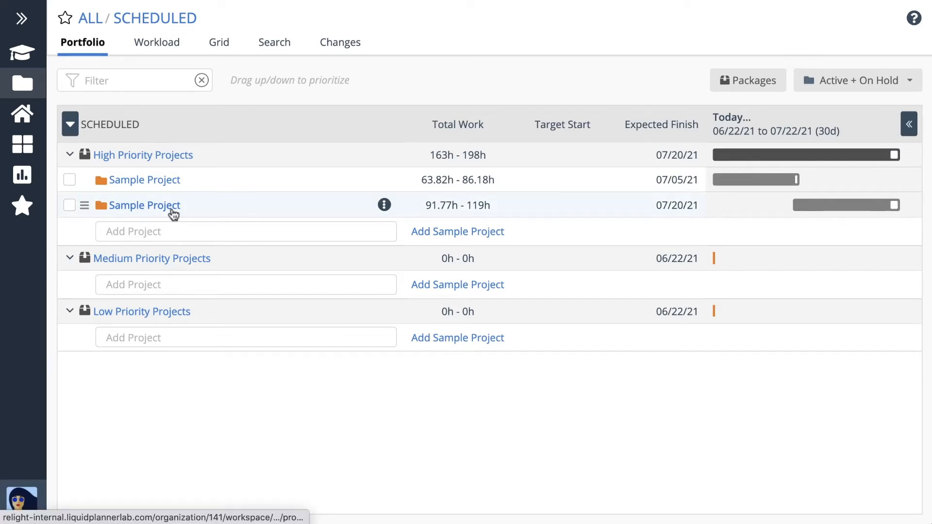
Step: Open the second Sample Project and view Sample Task 2's details
left_click(144, 206)
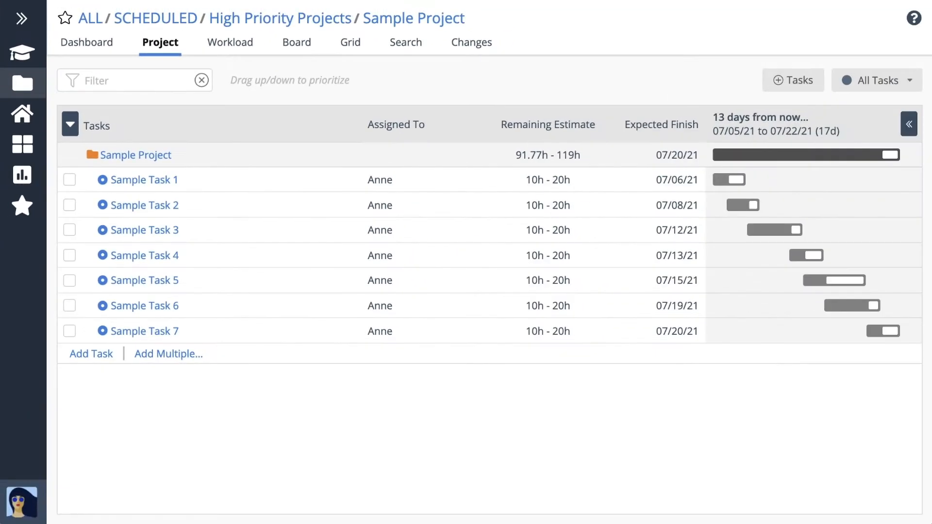
left_click(145, 205)
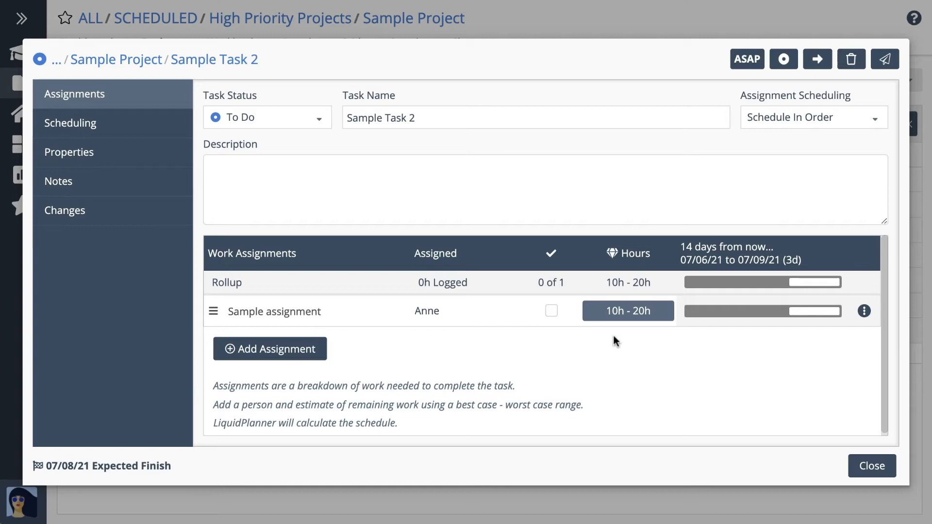
Step: Set Sample Task 2's assignment remaining estimate to 5–7 hours and save
left_click(628, 311)
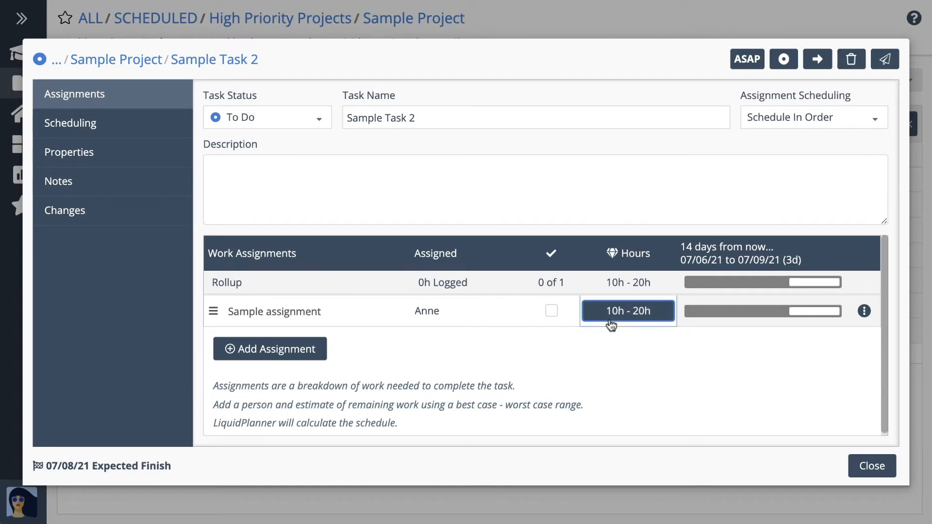
left_click(628, 311)
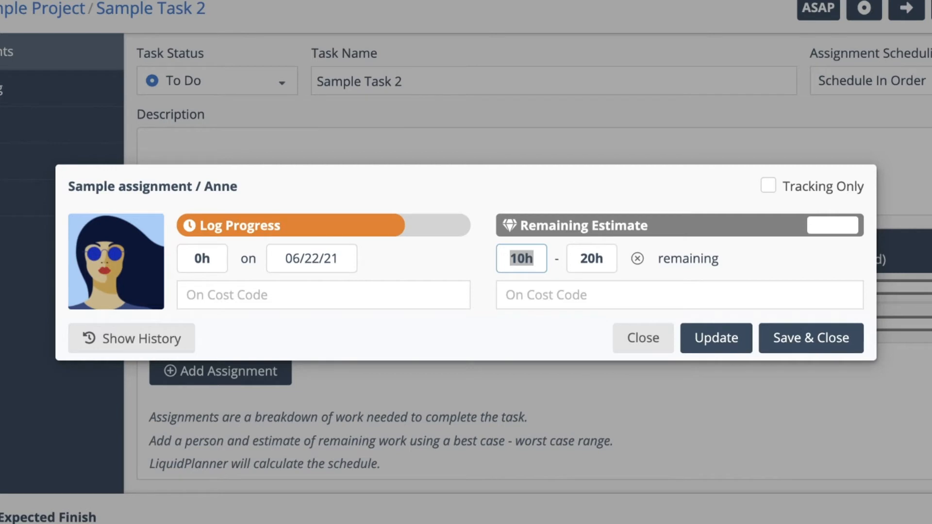
type("5")
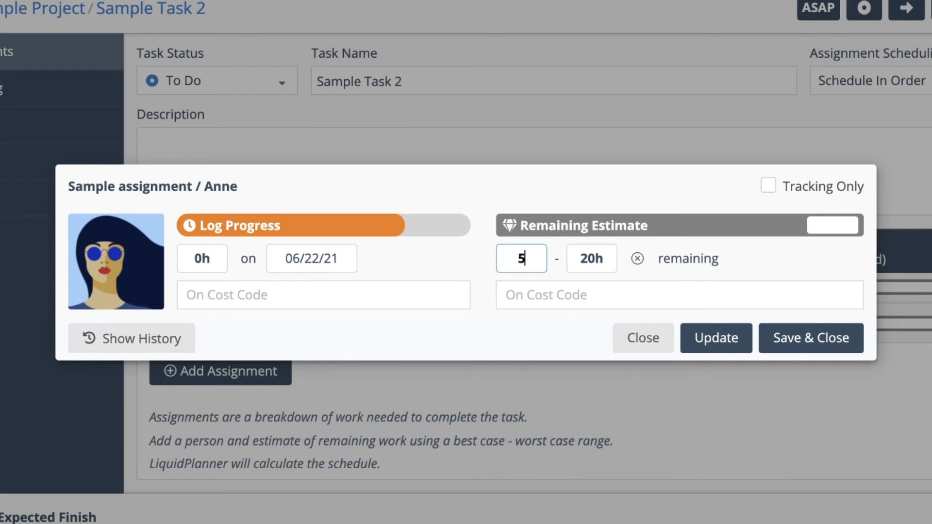
type("7")
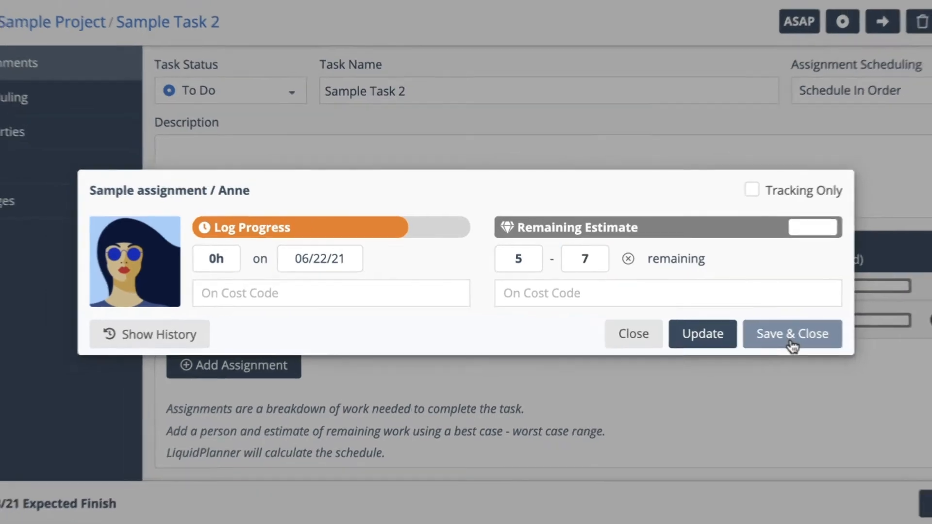
left_click(792, 333)
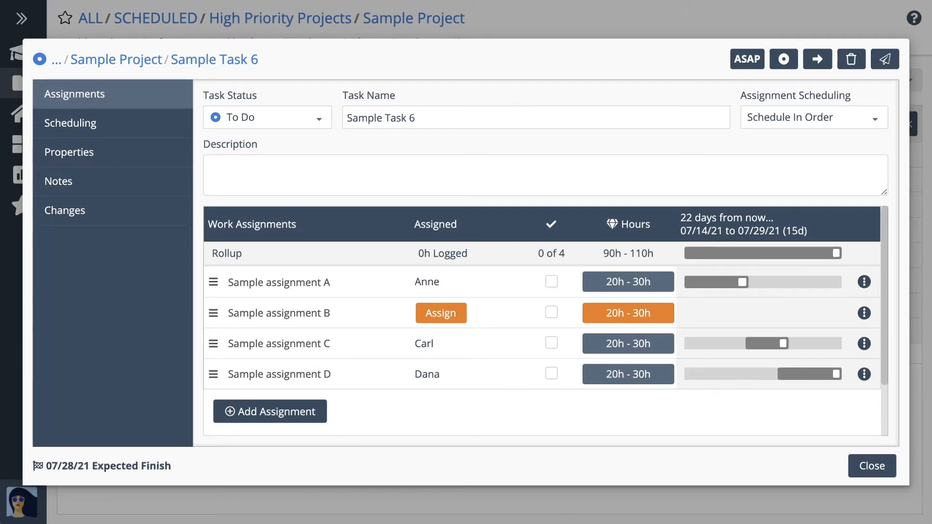
mouse_move(494, 306)
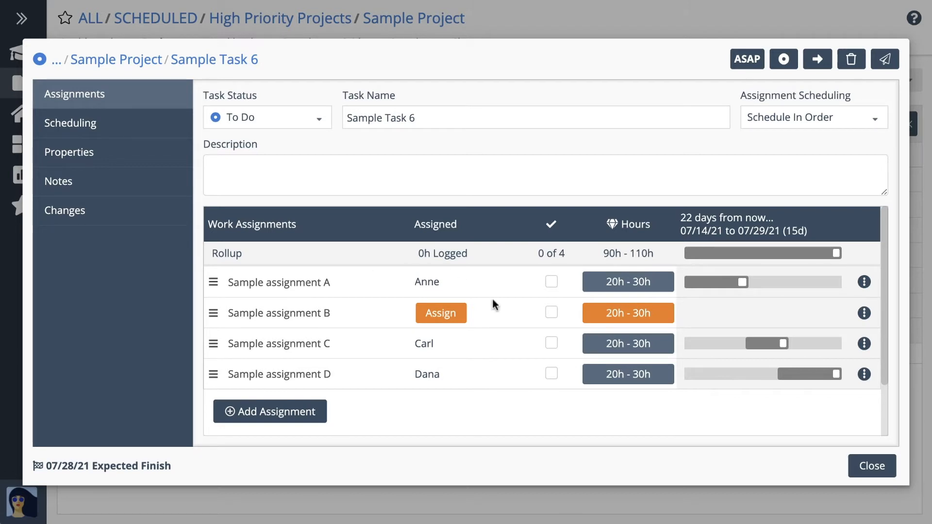
Step: Assign Blair to Sample assignment B in Sample Task 6, then close the details
left_click(441, 313)
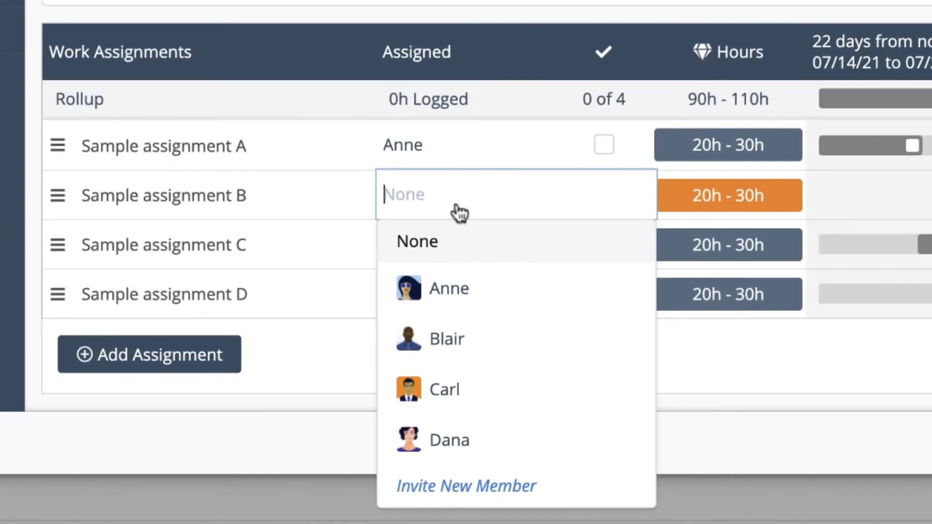
left_click(446, 339)
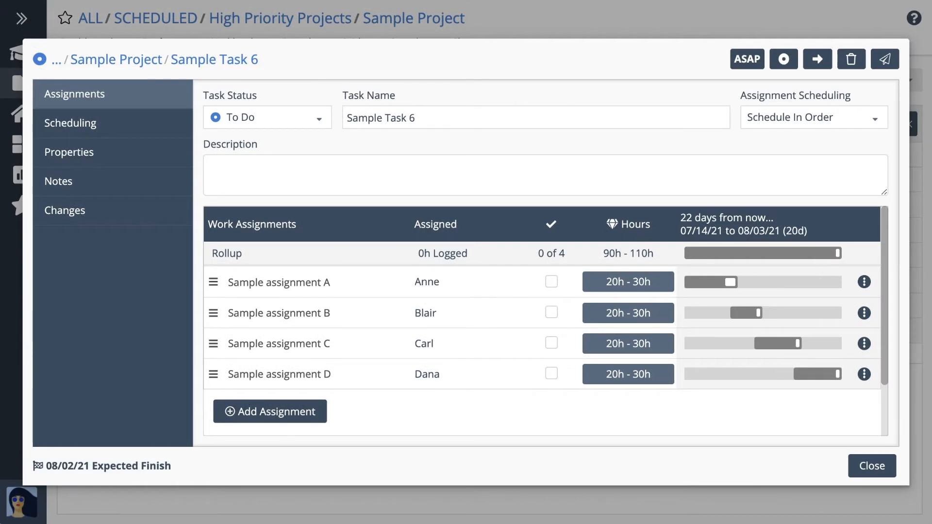
left_click(872, 466)
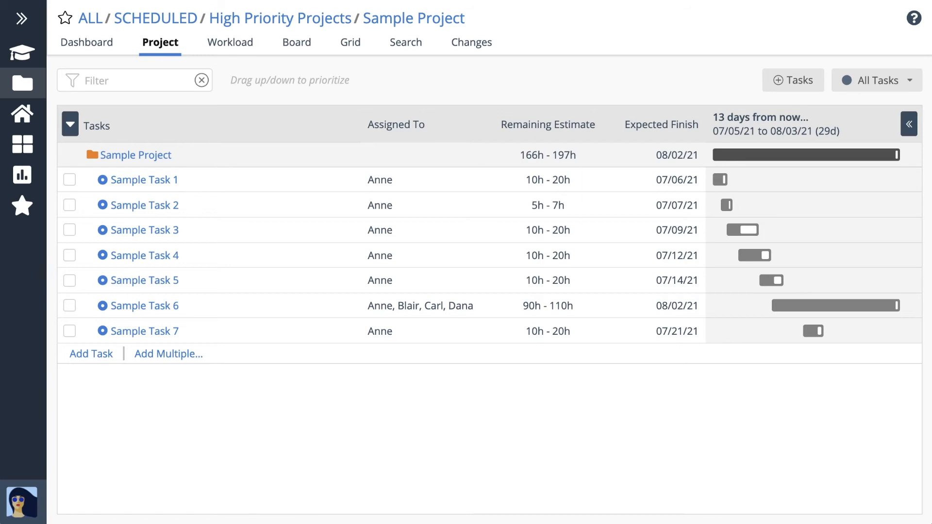
mouse_move(86, 308)
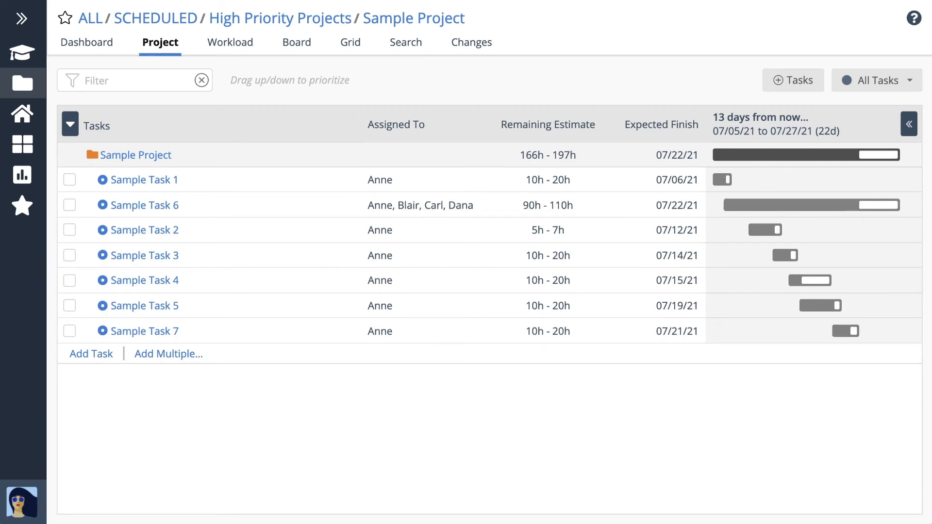
Step: Drag Sample Task 5 up to second priority, right after Sample Task 1
left_click_drag(149, 306, 149, 205)
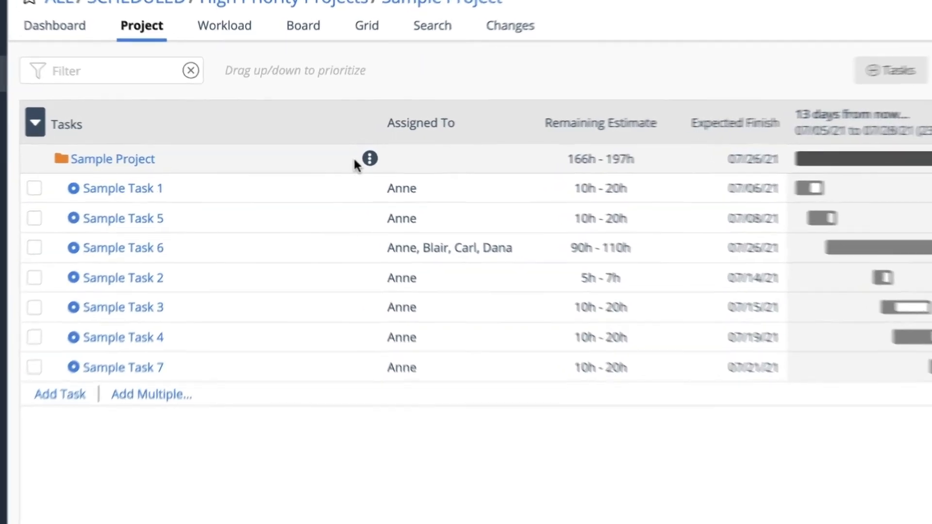
Step: Rename the project to 'My Project' with Sonic Green colour via Edit Project
left_click(368, 158)
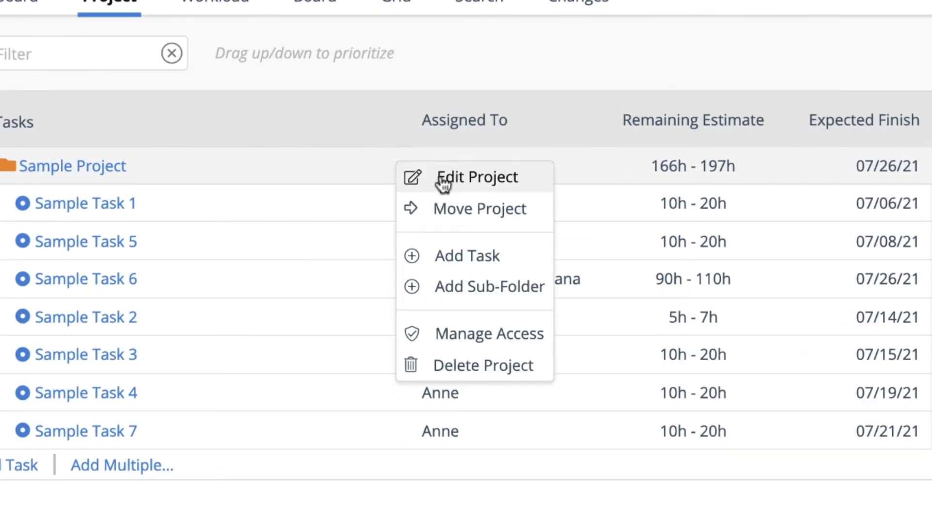
left_click(477, 177)
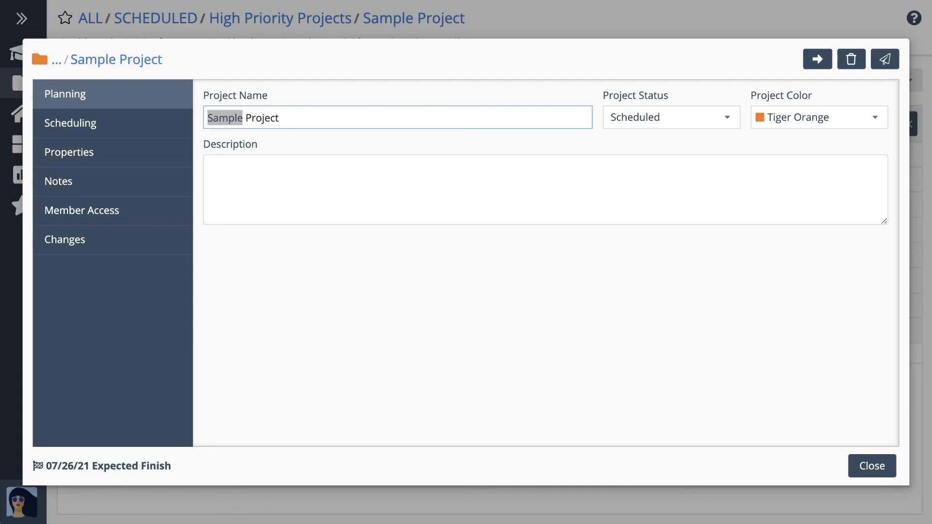
type("My Project")
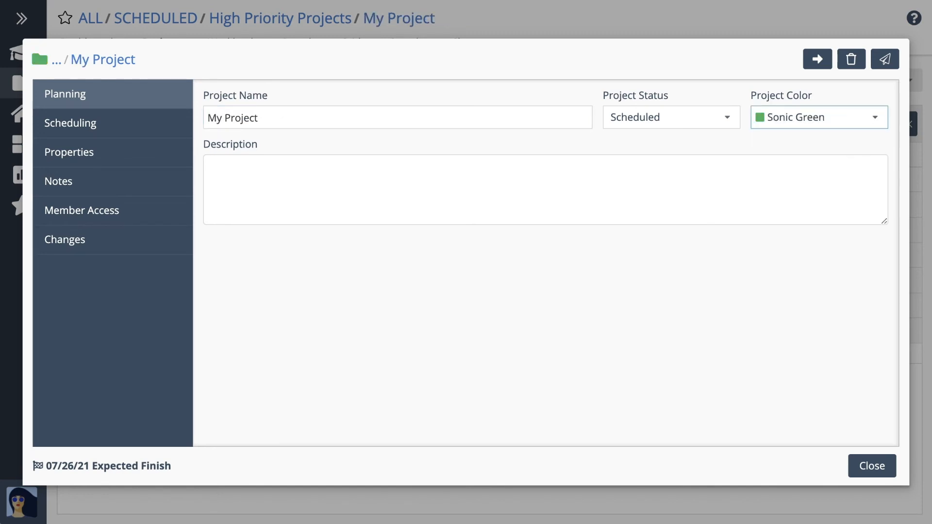
mouse_move(878, 477)
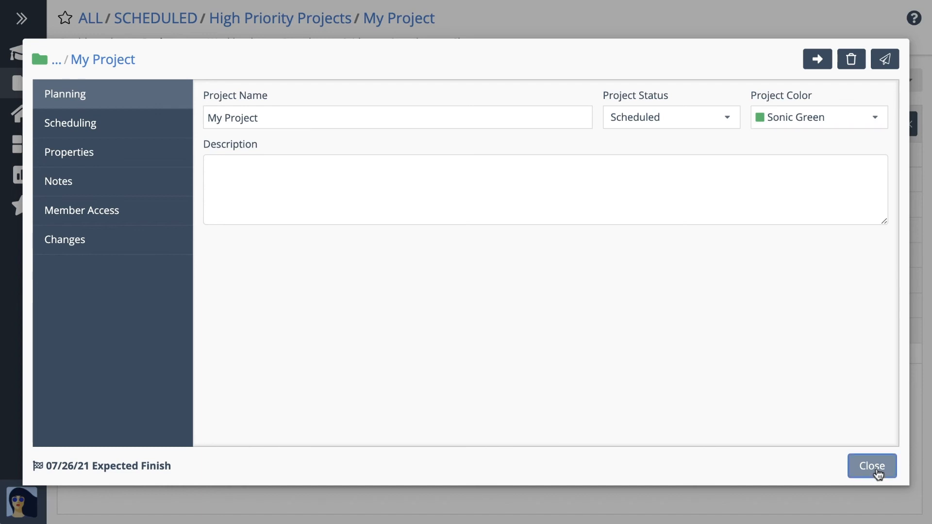
left_click(872, 466)
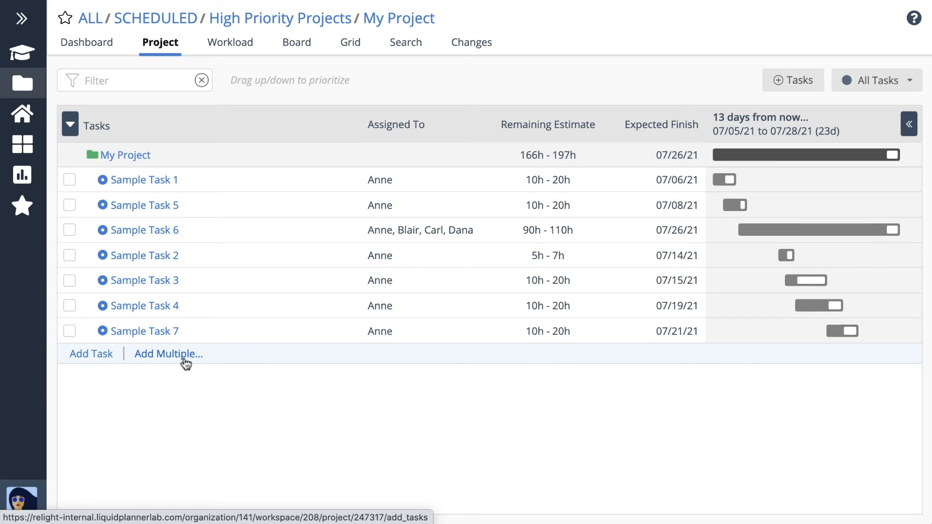
Step: Bulk-add four tasks for Anne, Blair and Carl with estimates to the bottom
left_click(168, 354)
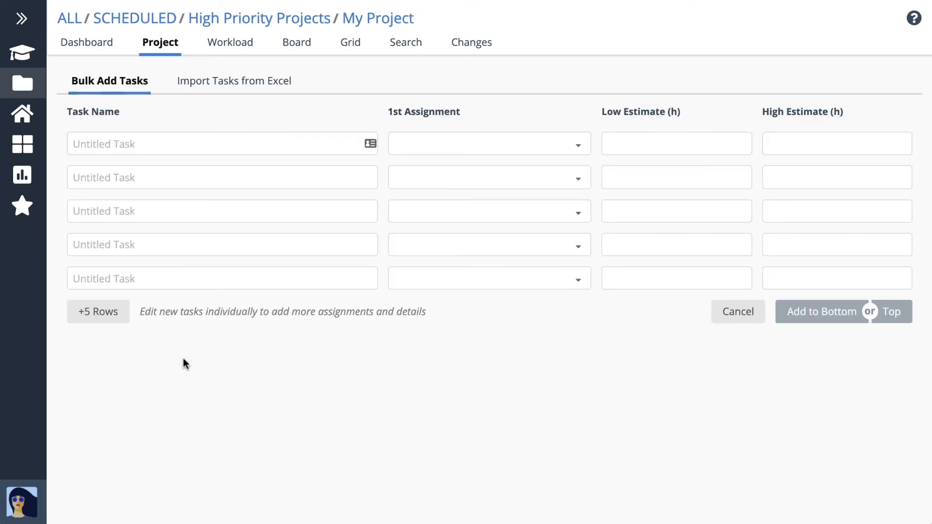
left_click(233, 81)
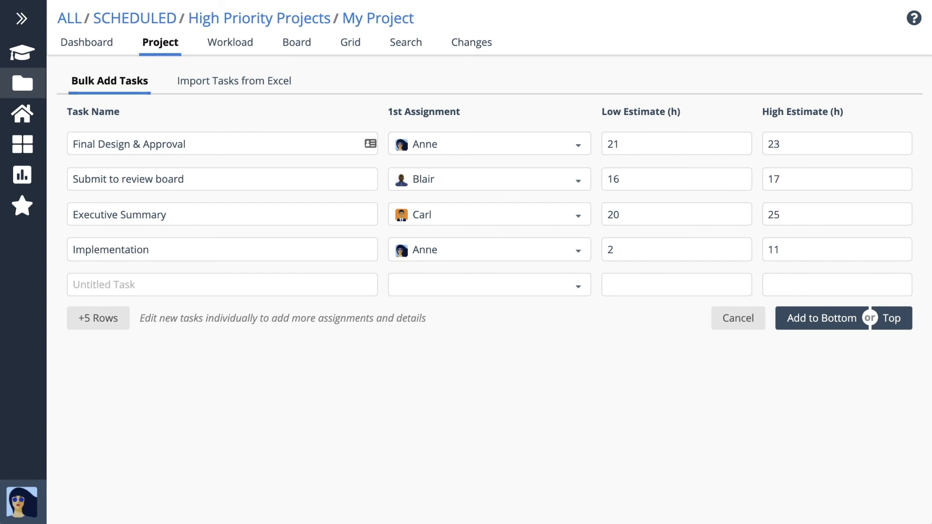
left_click(821, 318)
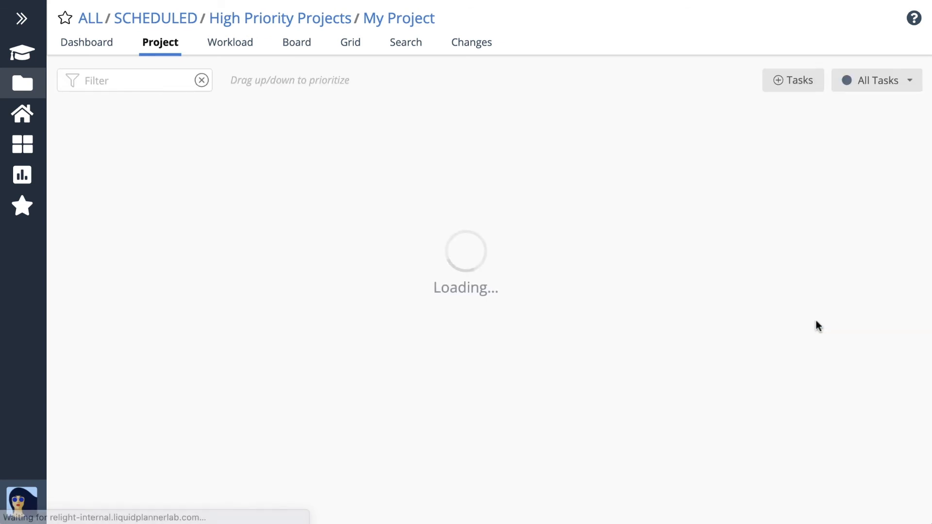